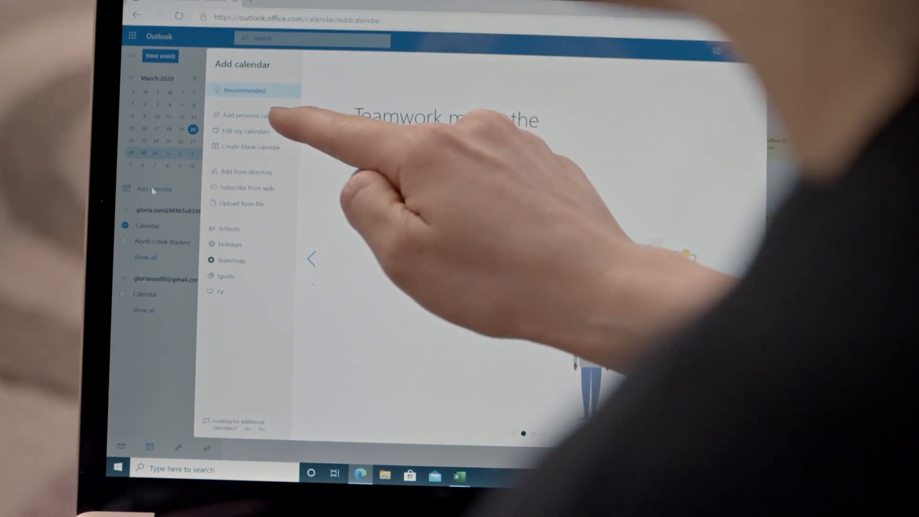
# Open the Add personal calendars page listing the connected Google account.
pyautogui.click(249, 116)
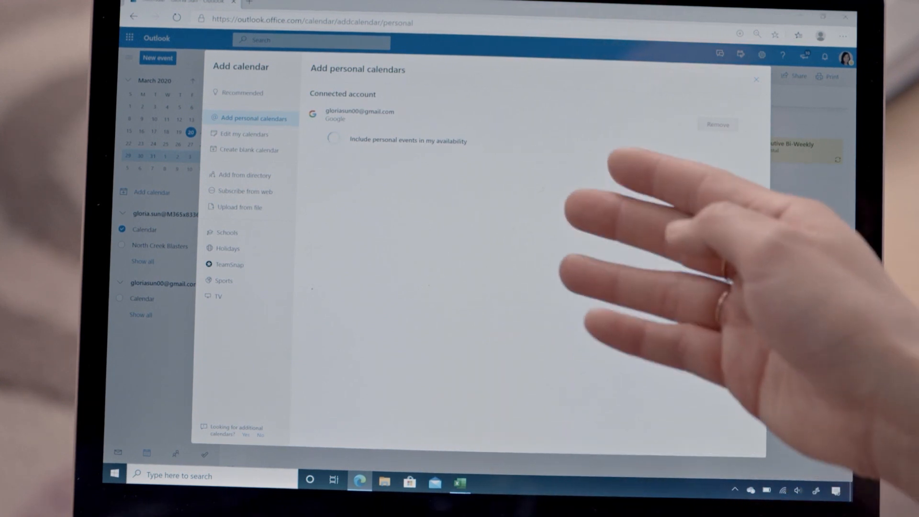
# Turn on 'Include personal events in my availability' for Google, then go to Schools.
pyautogui.click(333, 141)
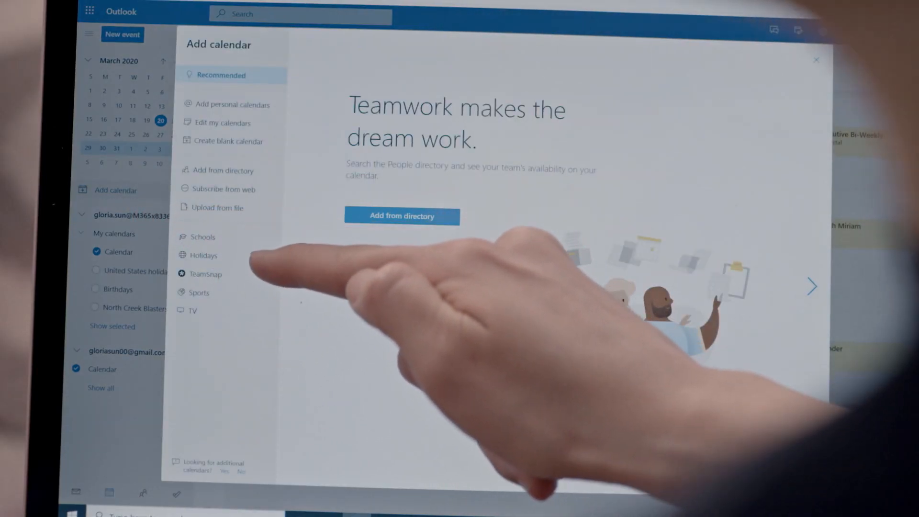
pyautogui.click(203, 236)
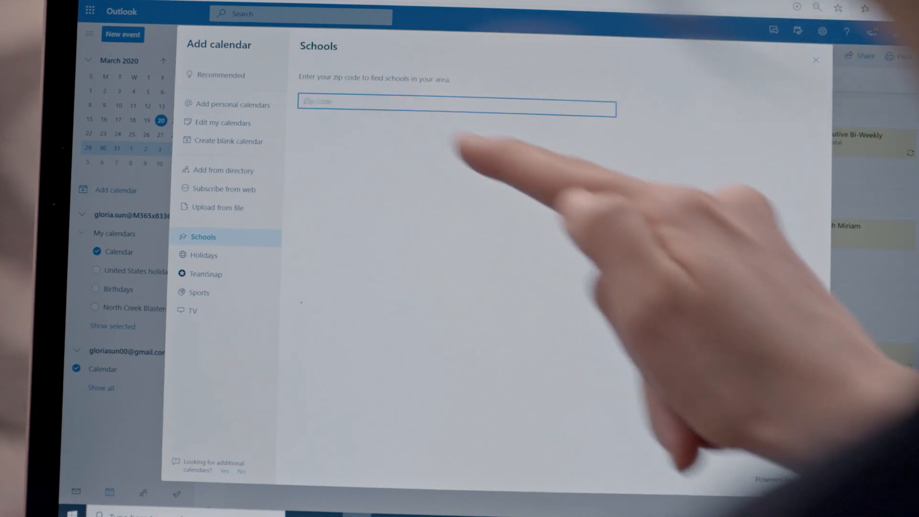
# Enter zip 98036, choose Everett School District > Middle > Eisenhower Middle School, and view its events in the week.
pyautogui.write('98036')
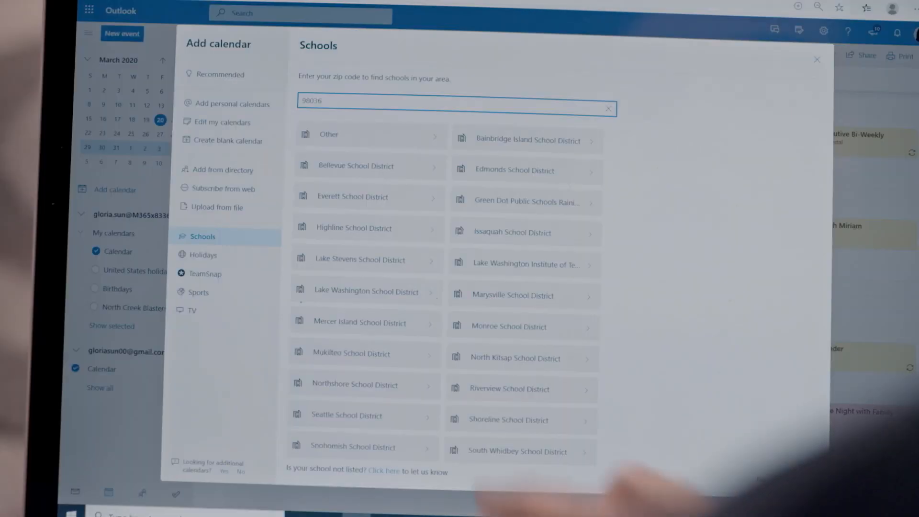
pyautogui.click(352, 196)
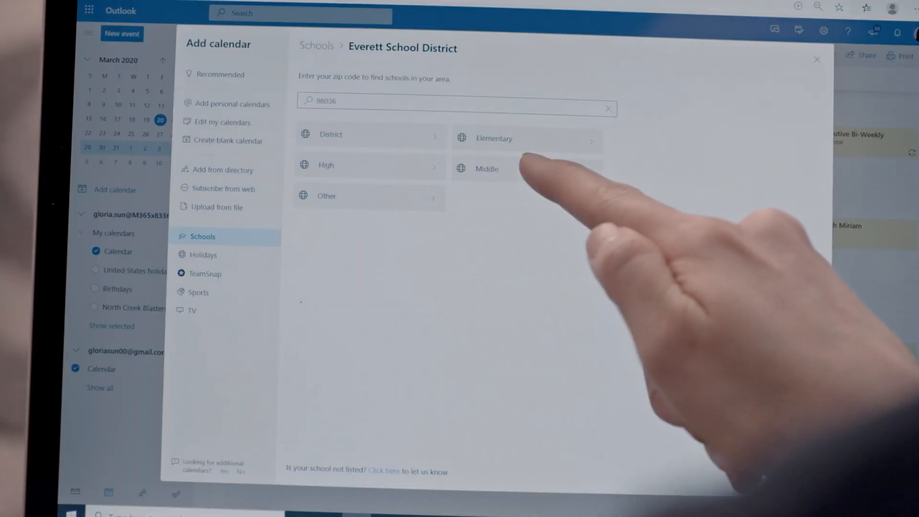
pyautogui.click(487, 168)
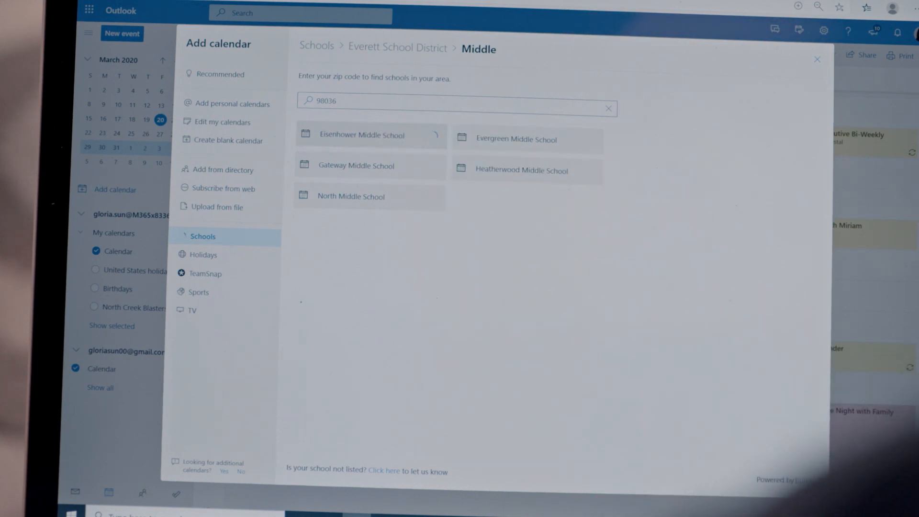
pyautogui.click(362, 134)
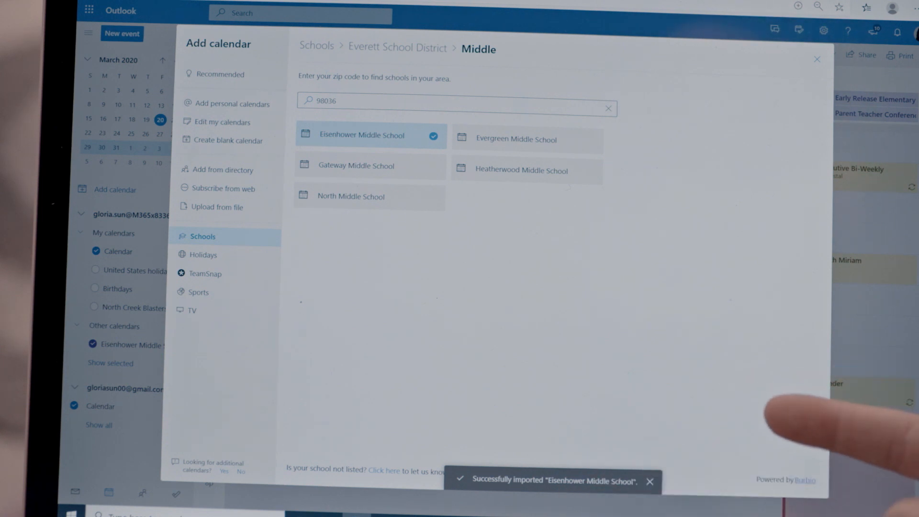
pyautogui.click(816, 59)
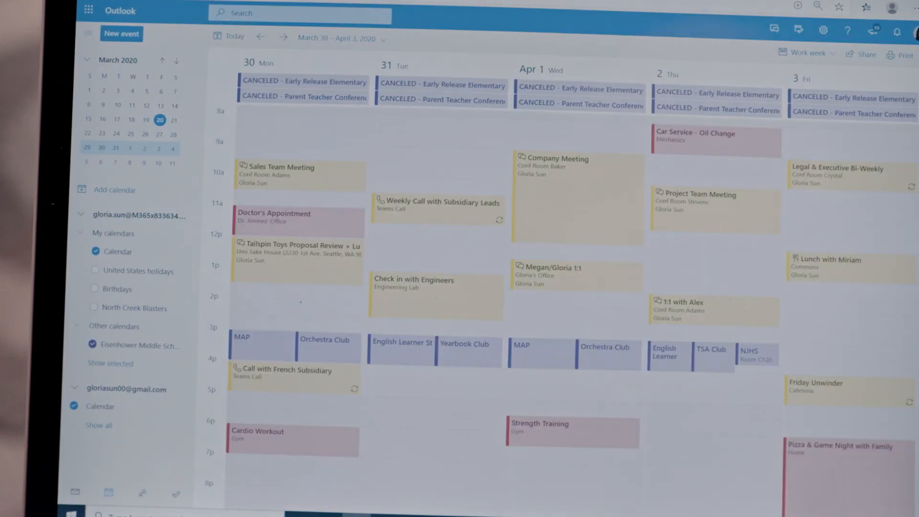
pyautogui.scroll(-3)
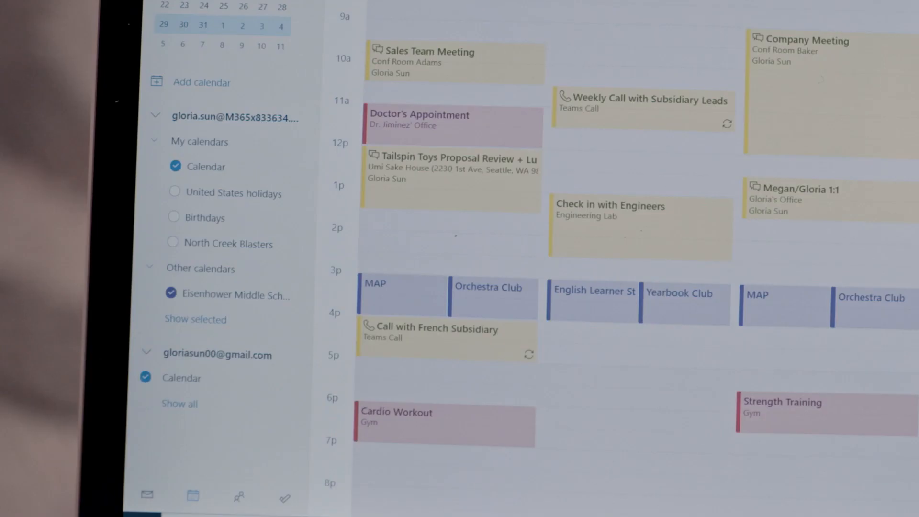